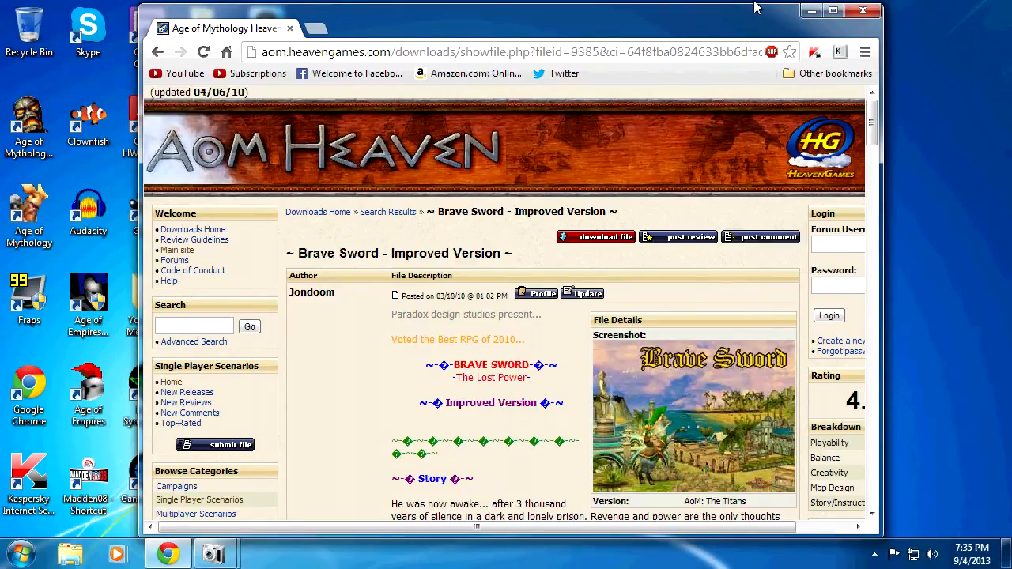
pyautogui.moveTo(597, 238)
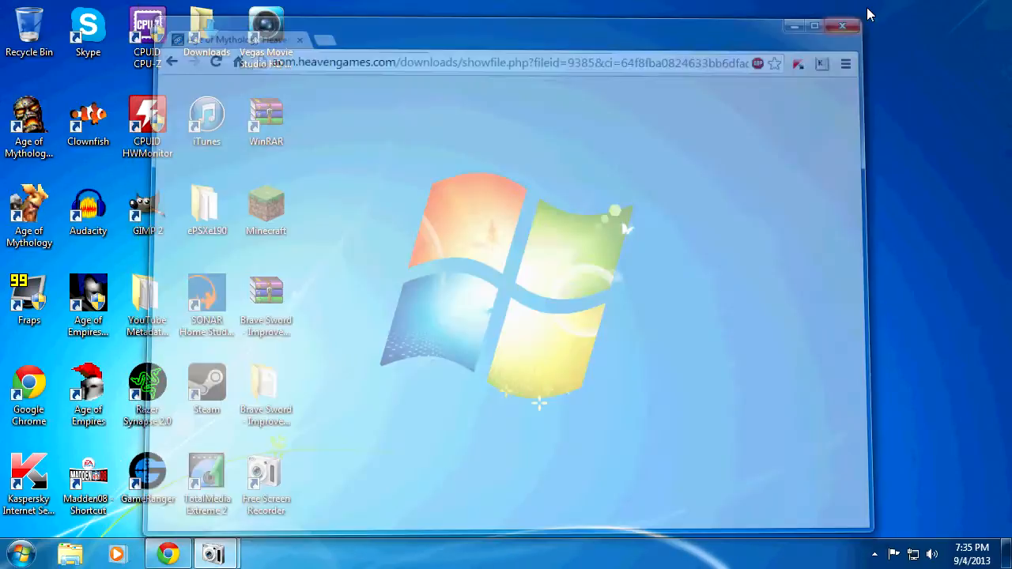
pyautogui.click(843, 25)
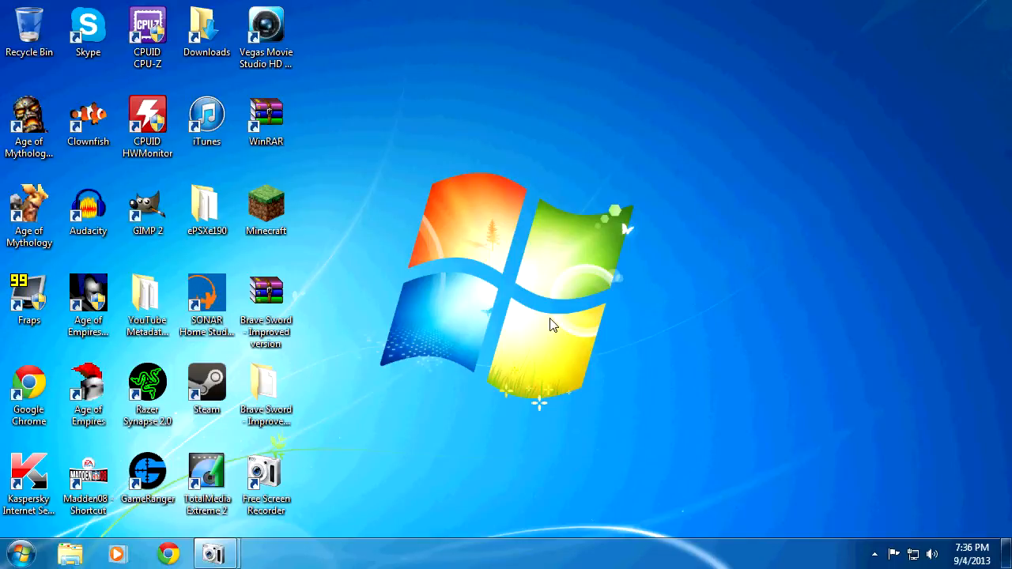
pyautogui.click(265, 118)
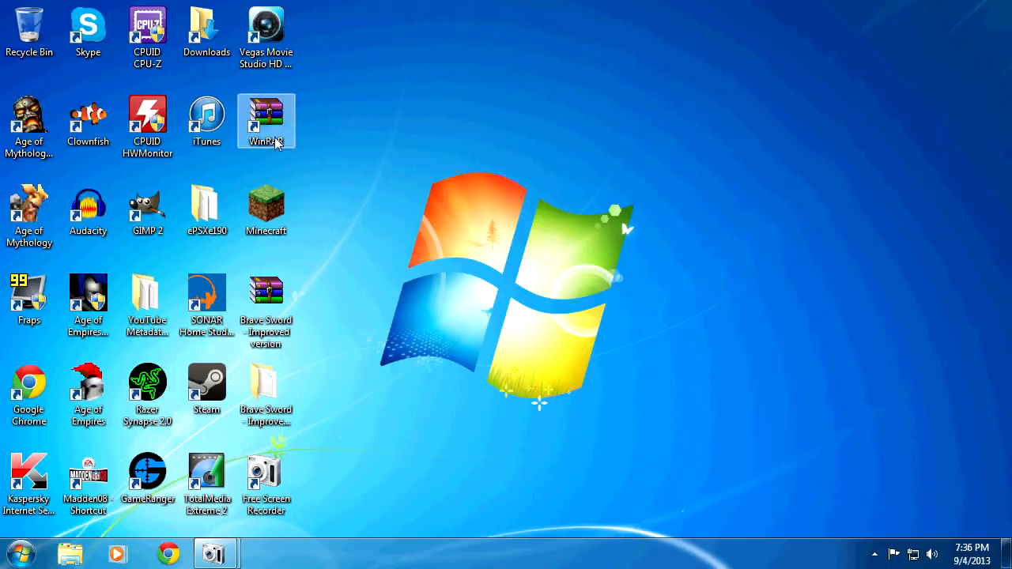
pyautogui.moveTo(320, 328)
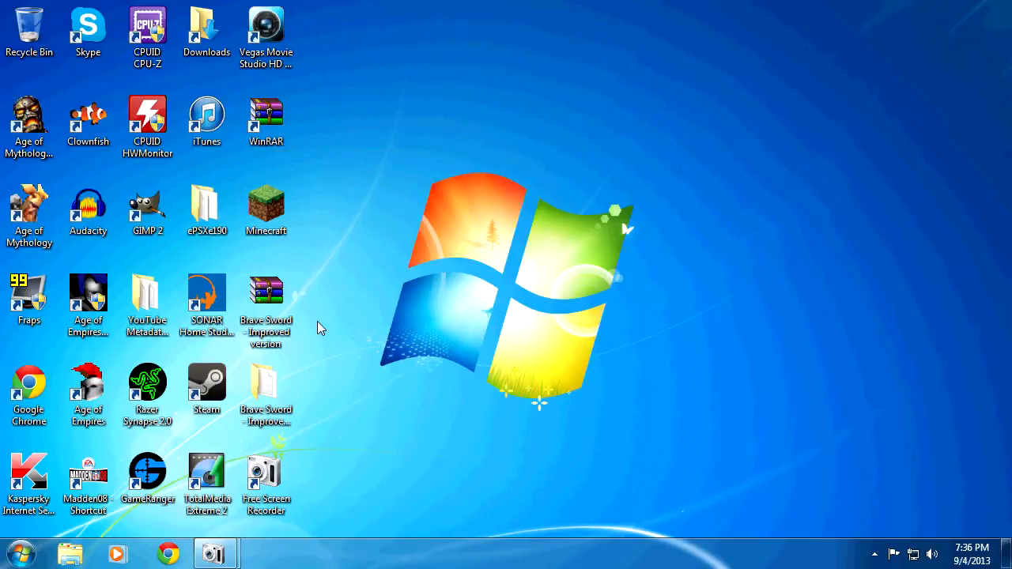
pyautogui.click(266, 305)
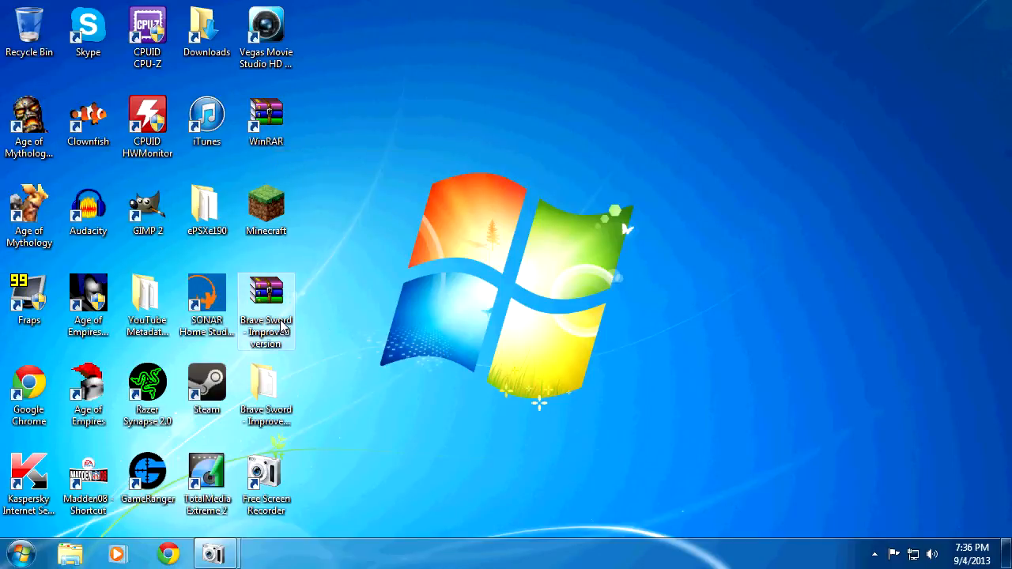
# Step: View the Brave Sword zip's SCX map, cheat notes and image in WinRAR, then close it
pyautogui.doubleClick(266, 292)
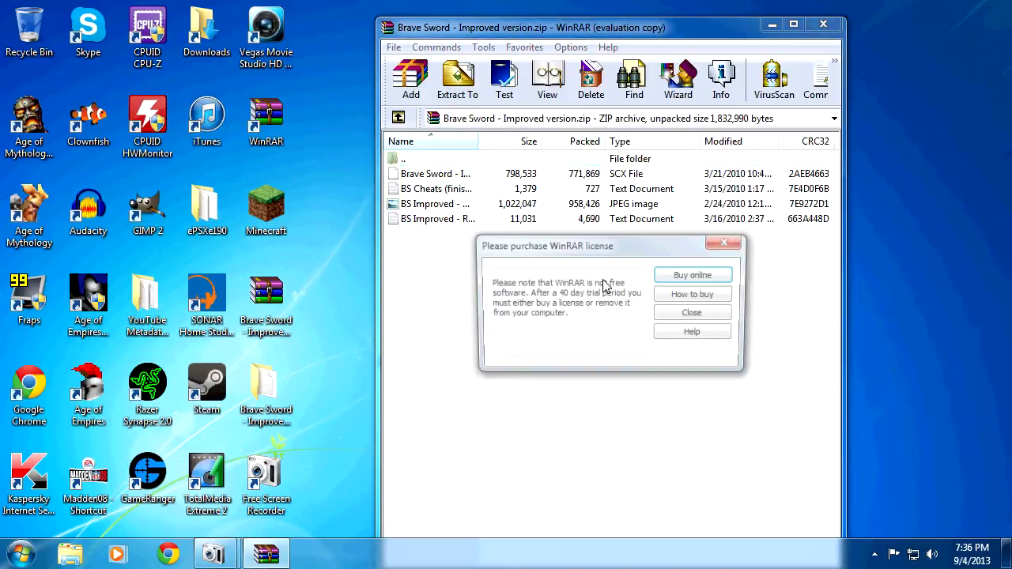
pyautogui.click(691, 313)
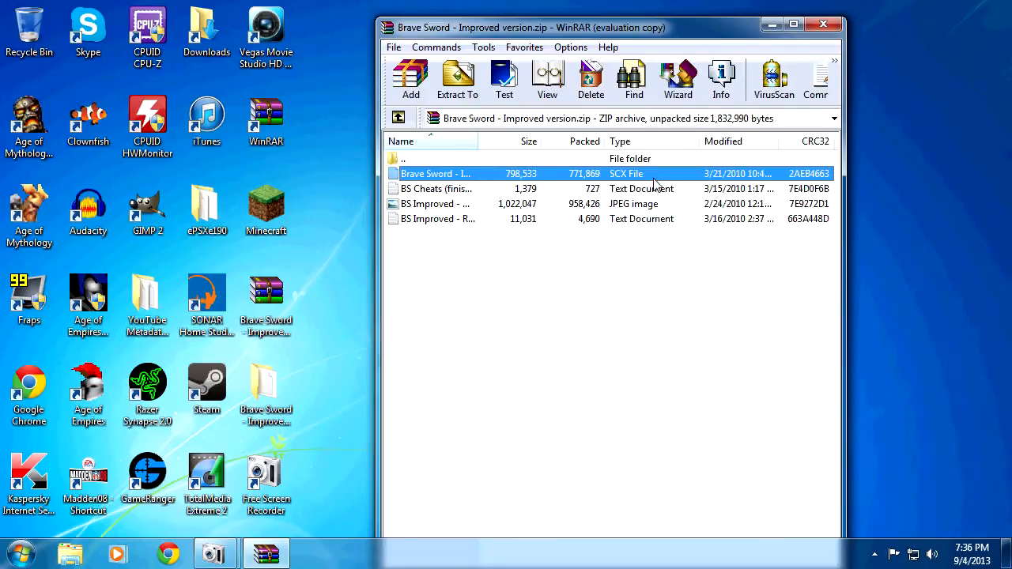
pyautogui.click(823, 24)
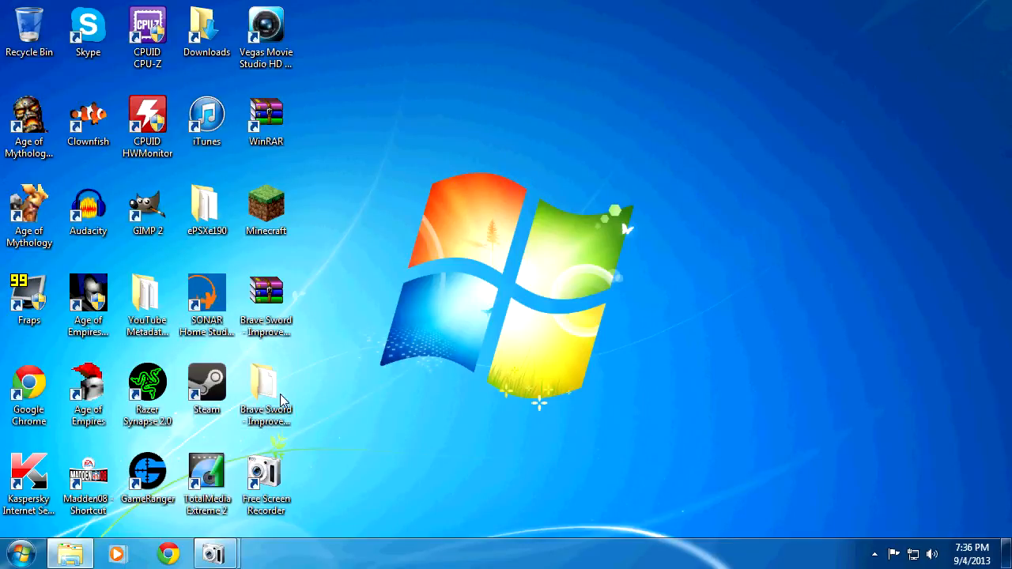
# Step: View the single SCX file in the extracted Brave Sword folder, then go to Local Disk (C:)
pyautogui.doubleClick(266, 387)
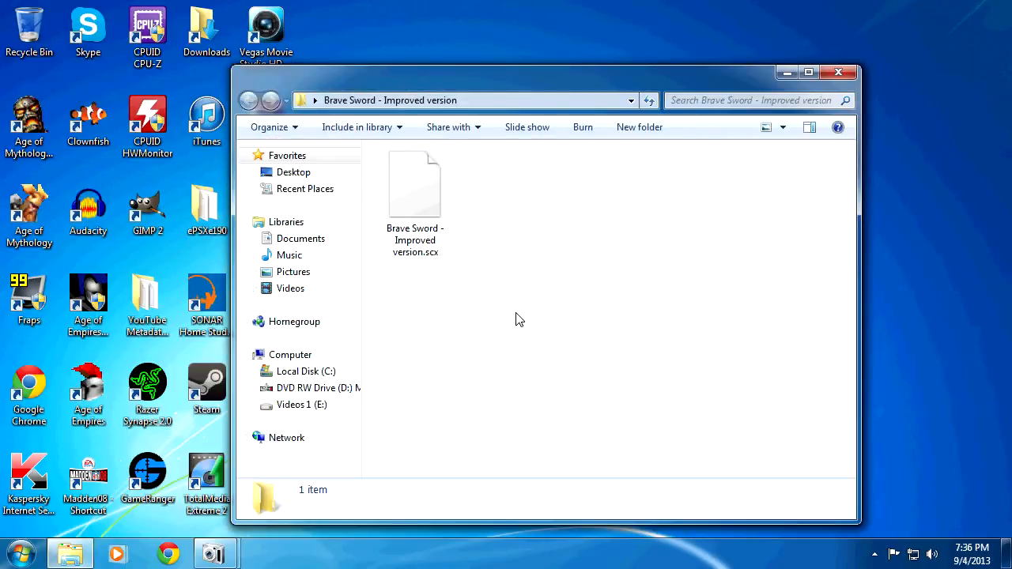
pyautogui.click(415, 185)
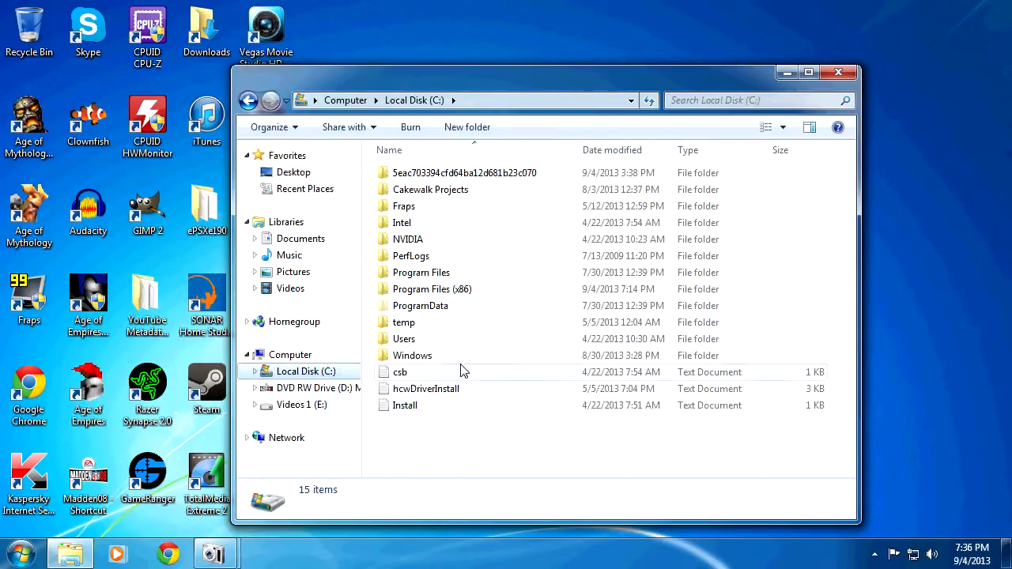
# Step: Navigate to Age of Mythology's scenario folder containing Brave Sword - Improved version.scx
pyautogui.doubleClick(432, 289)
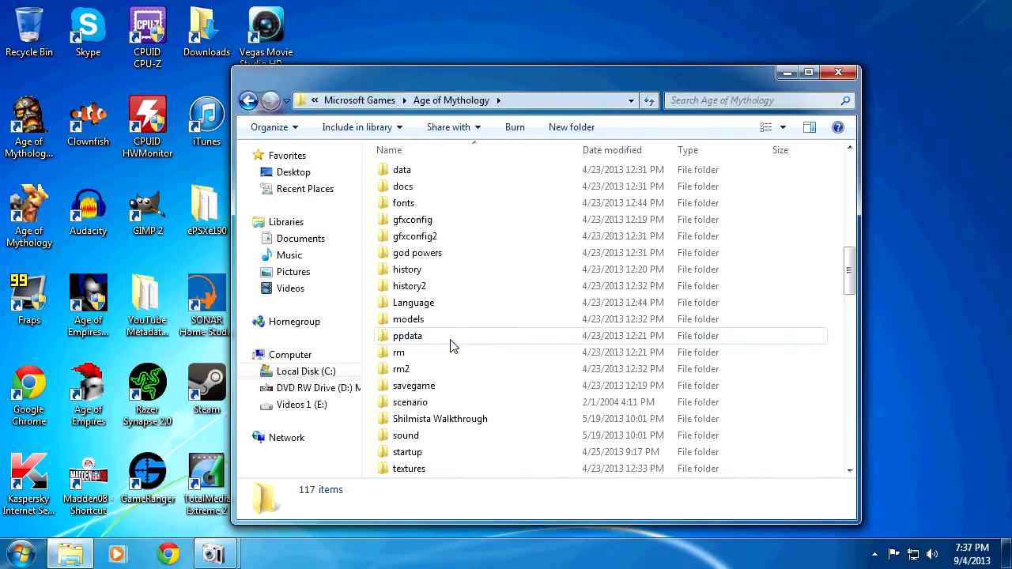
pyautogui.doubleClick(410, 402)
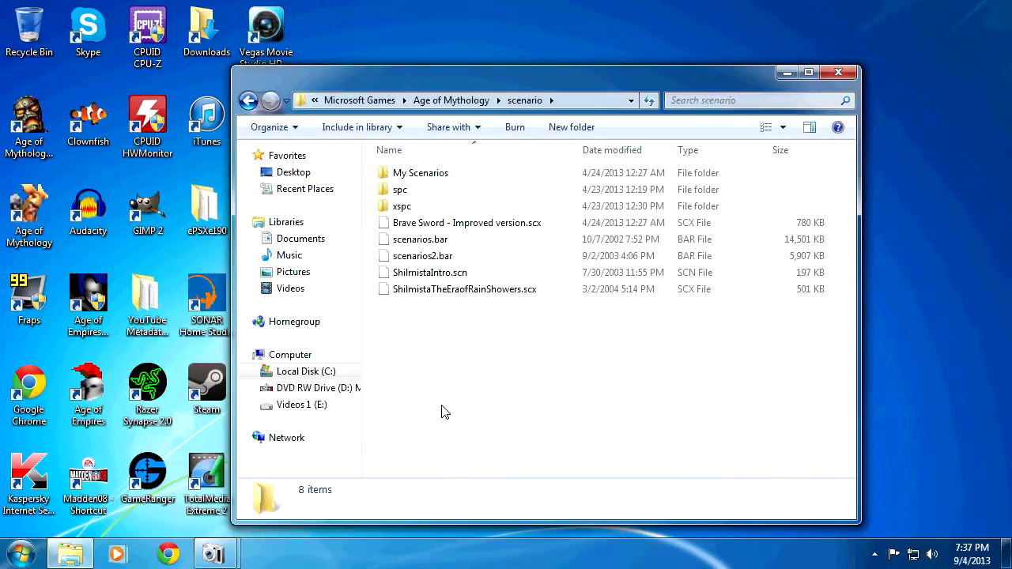
pyautogui.moveTo(490, 355)
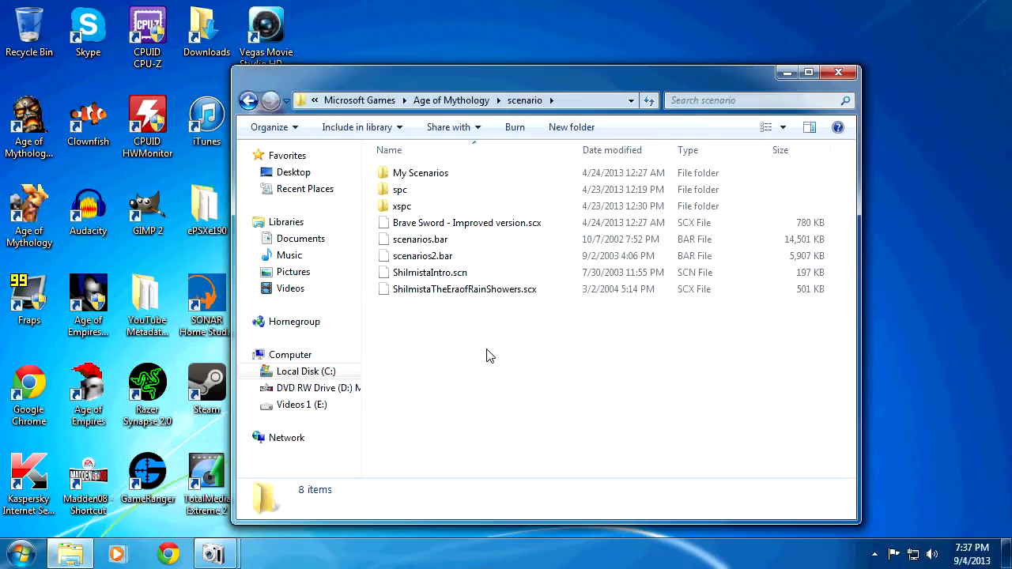
pyautogui.click(467, 222)
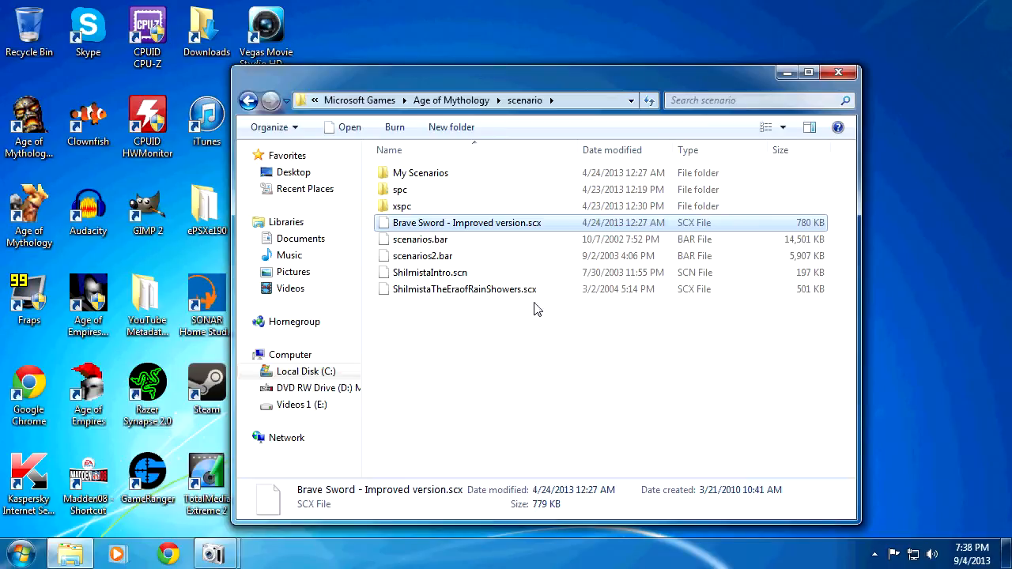
pyautogui.moveTo(549, 227)
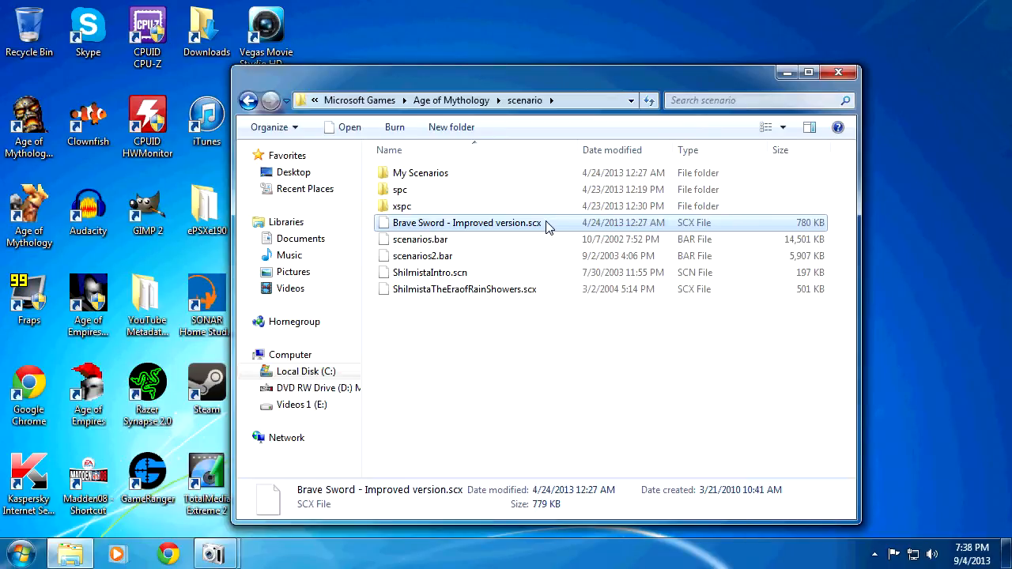